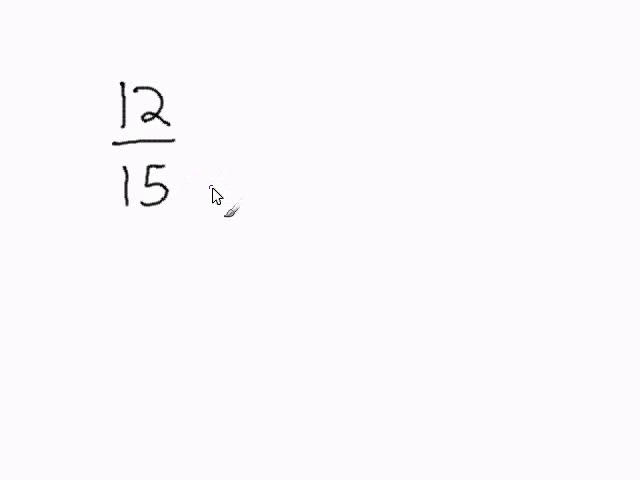
pyautogui.moveTo(212, 195)
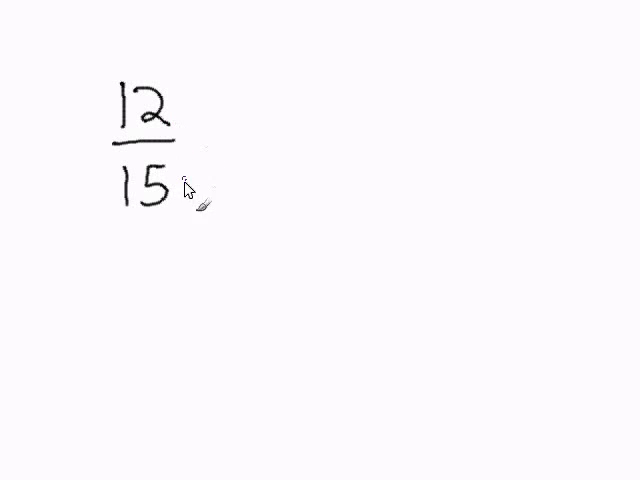
pyautogui.moveTo(212, 145)
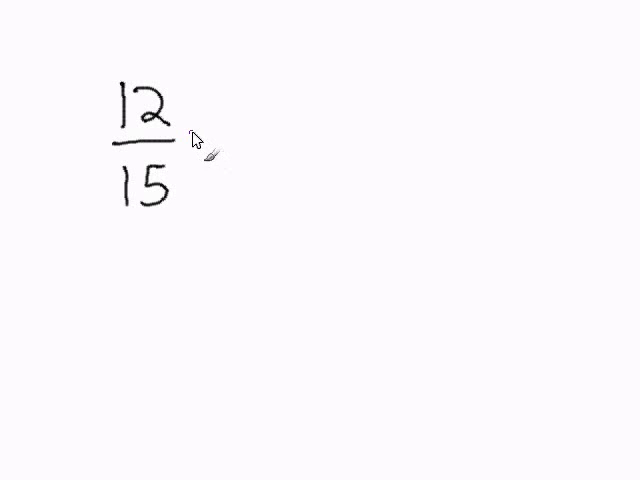
pyautogui.moveTo(205, 153)
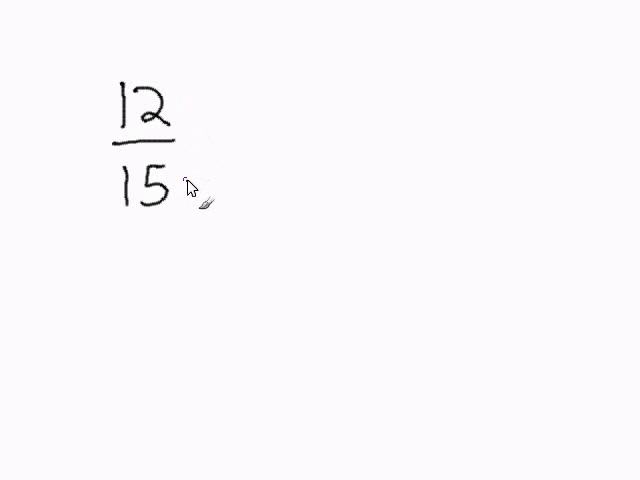
pyautogui.moveTo(214, 142)
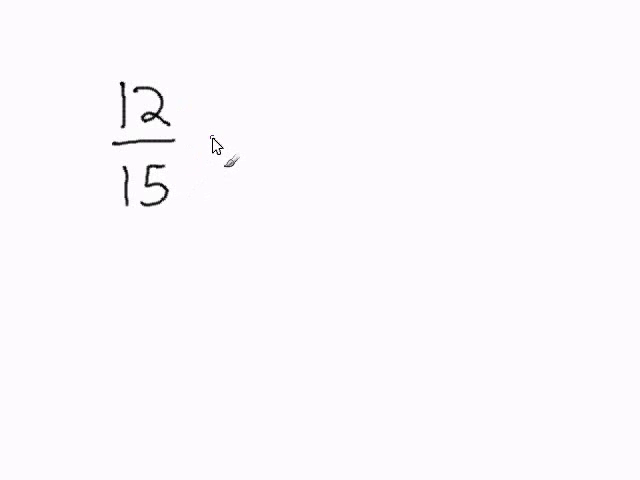
pyautogui.moveTo(207, 113)
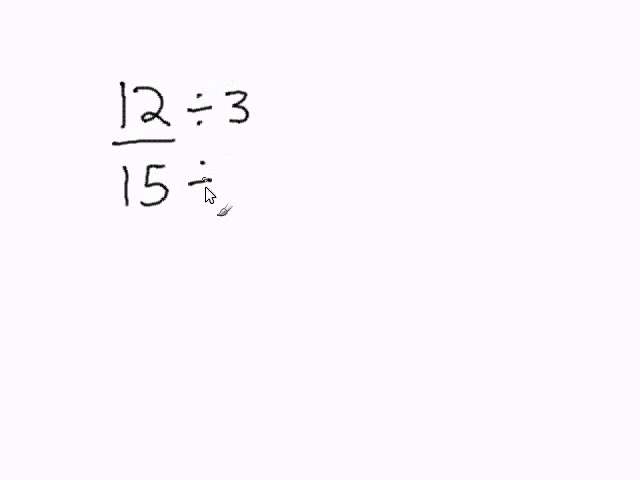
pyautogui.write('3')
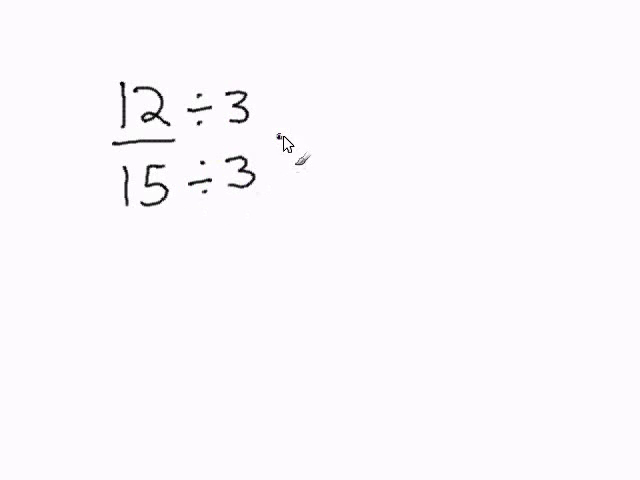